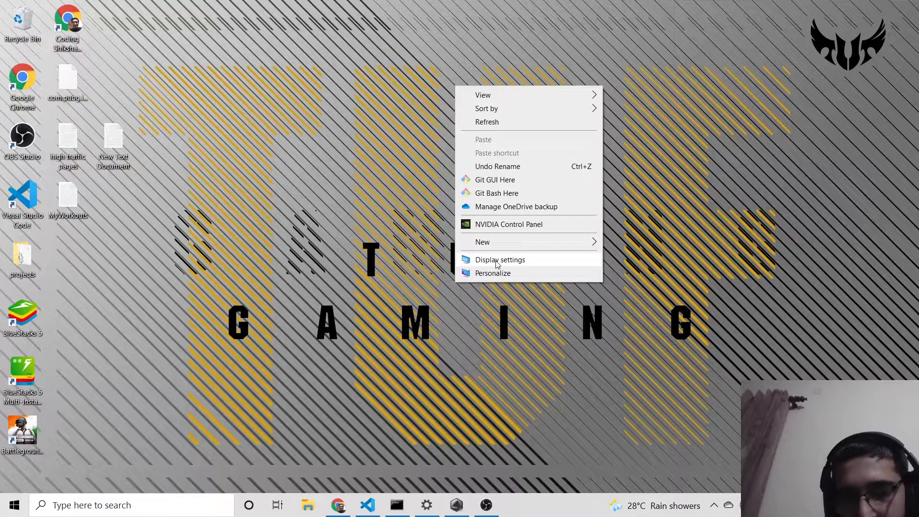
- Open Windows display settings from the desktop context menu
{"action": "left_click", "coordinate": [368, 504]}
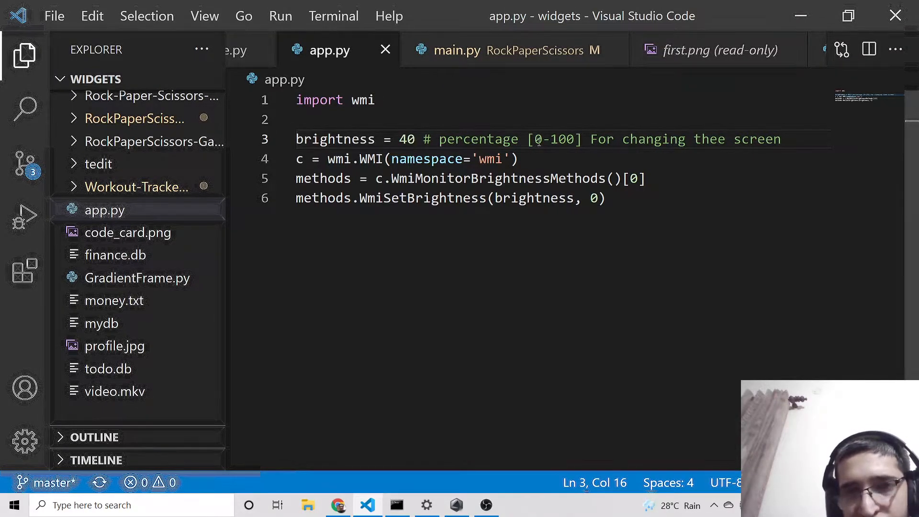
- Change the brightness value on line 3 of app.py from 40 to 80
{"action": "type", "text": "8"}
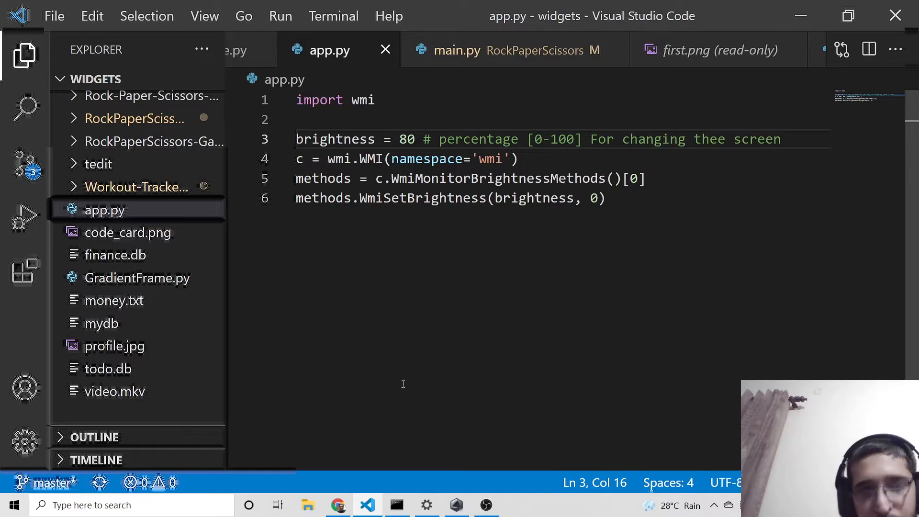